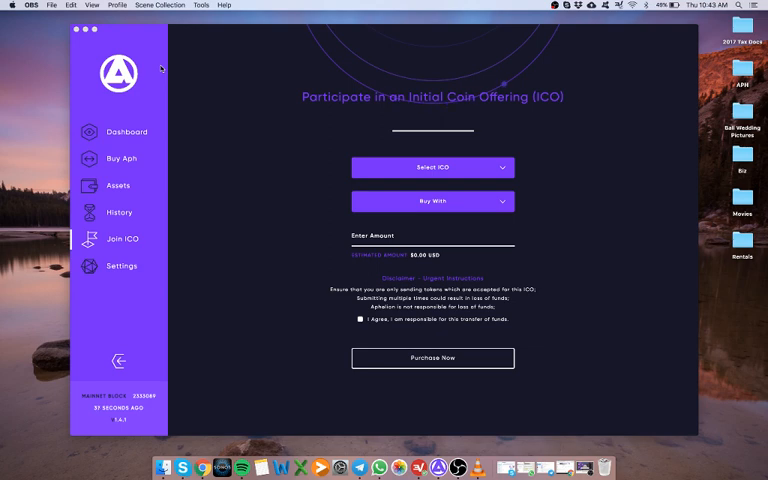
mouse_move(156, 200)
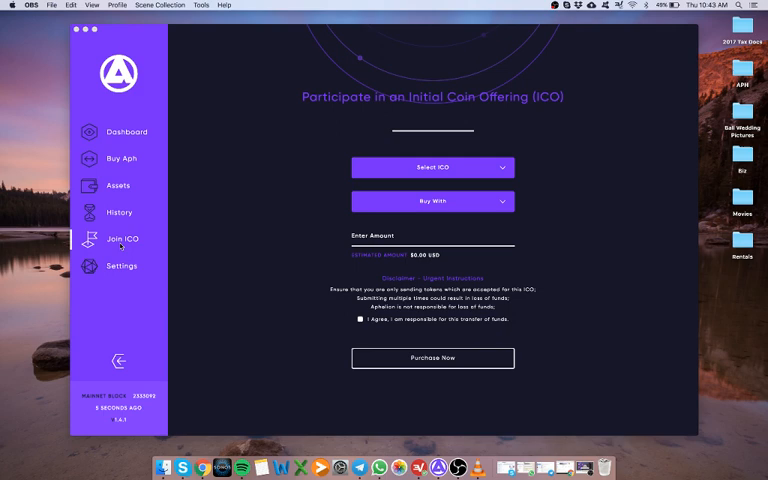
mouse_move(208, 214)
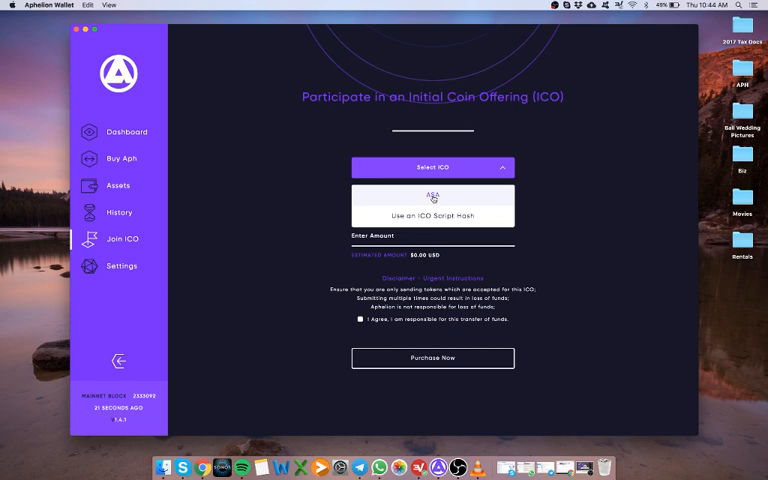
Step: Choose ASA as the ICO to join, with NEO (0) as the payment currency
click(433, 195)
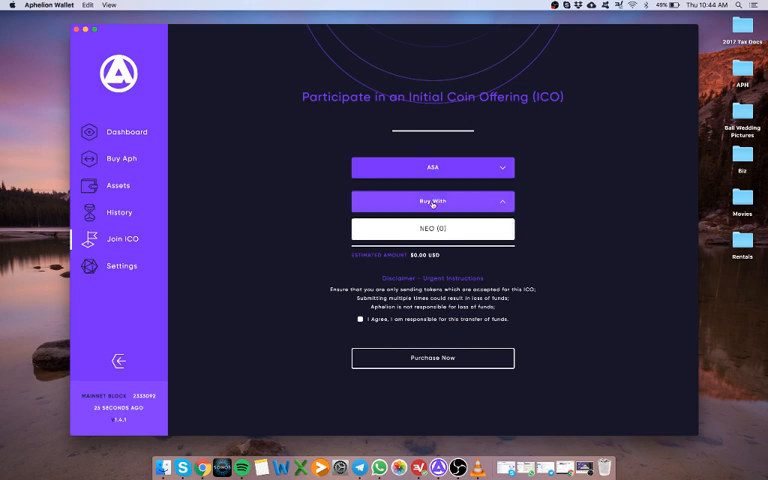
mouse_move(432, 229)
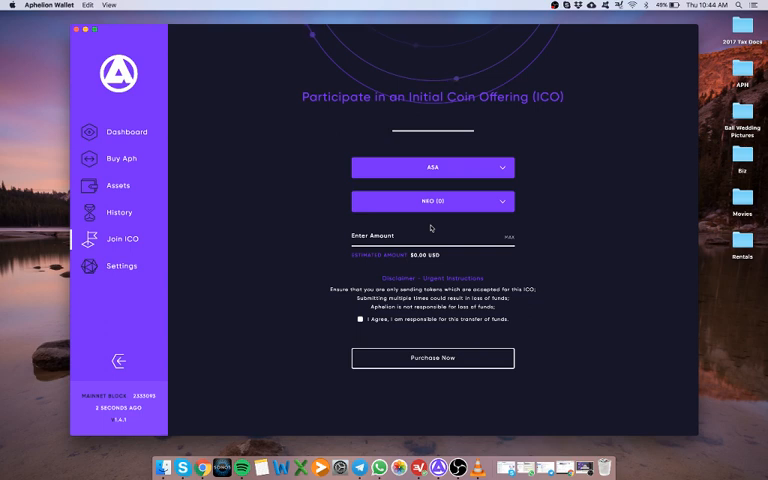
Step: Enter a contribution of 100 NEO (about $5,120.17 USD) and agree to the responsibility disclaimer
click(433, 240)
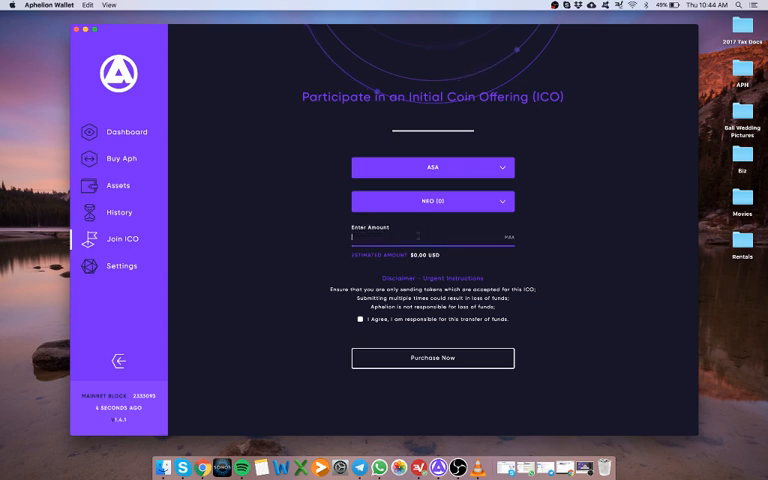
text(100)
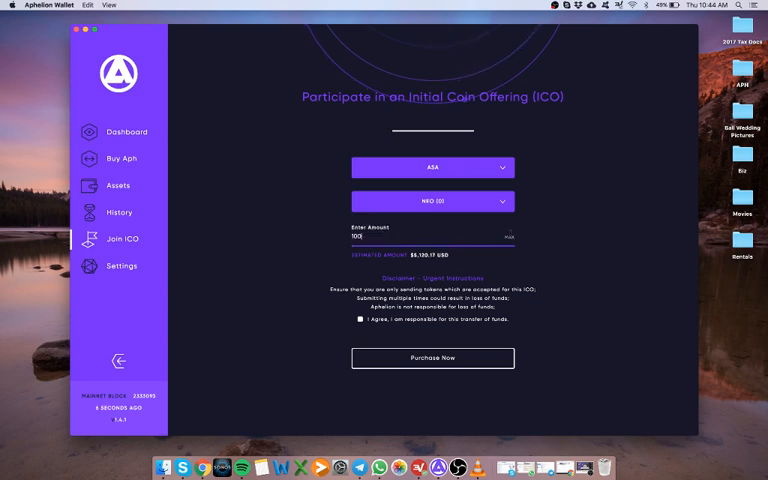
click(360, 320)
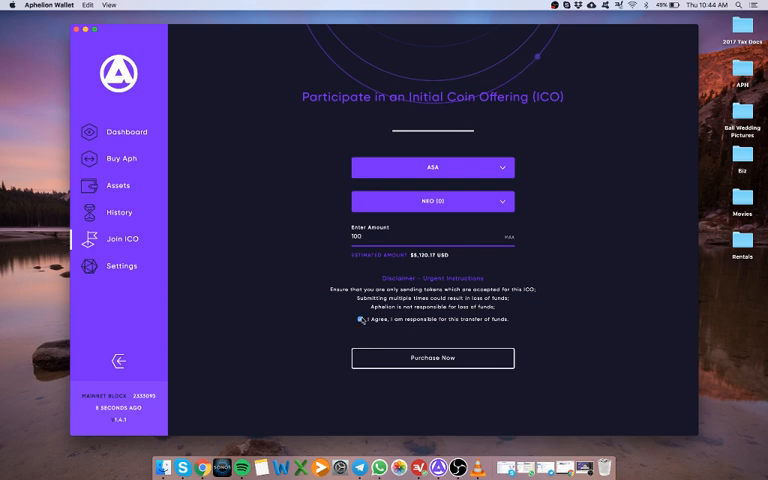
click(360, 320)
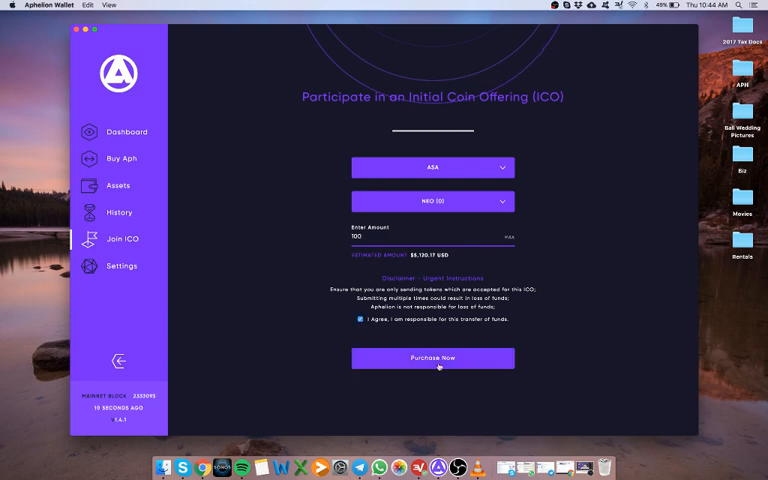